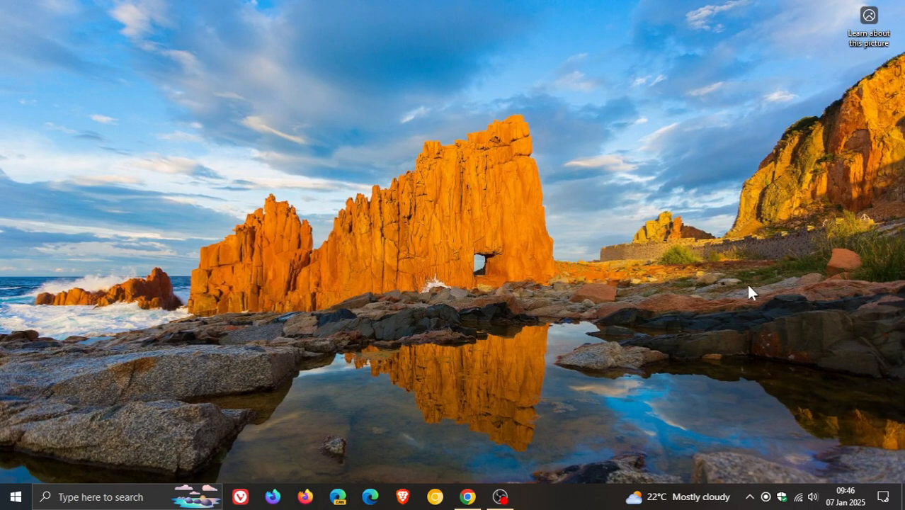
pyautogui.moveTo(721, 284)
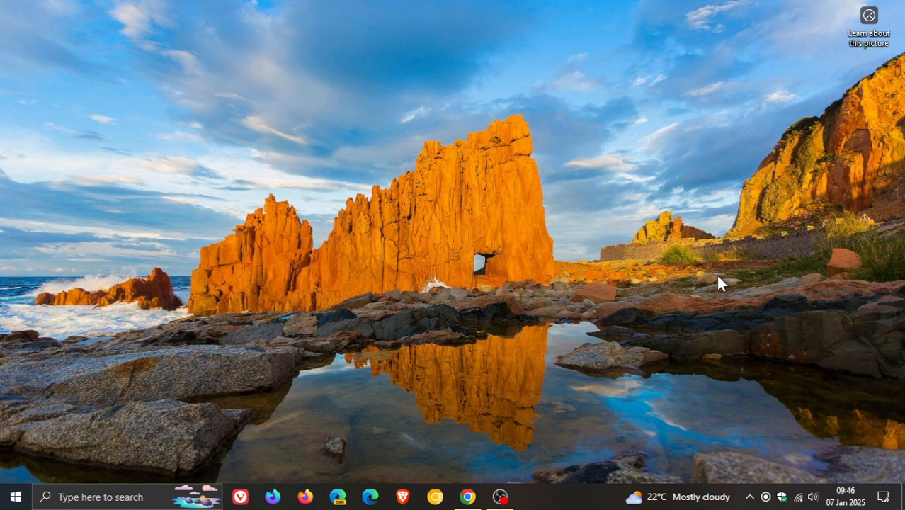
pyautogui.moveTo(673, 241)
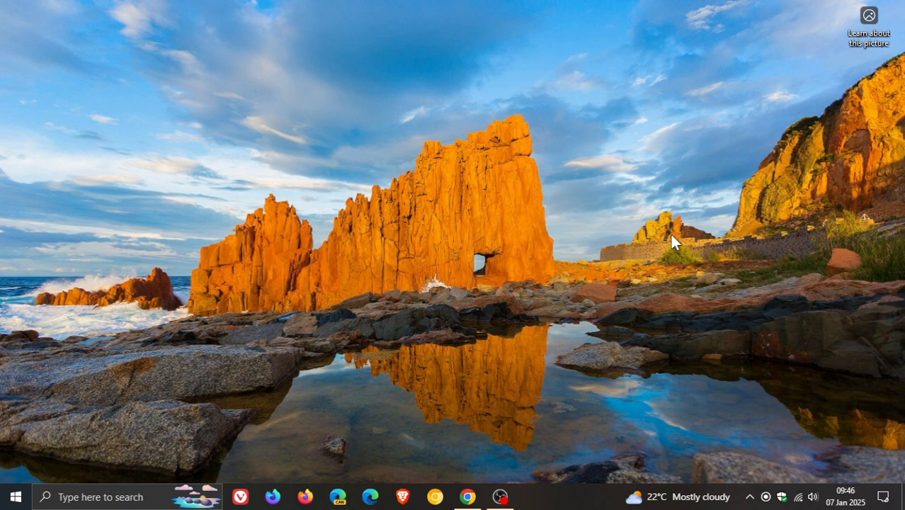
pyautogui.moveTo(459, 433)
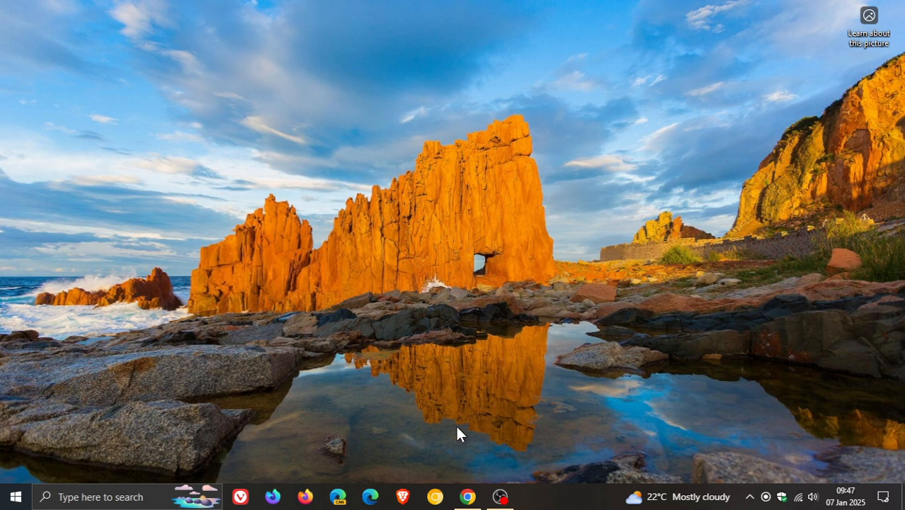
# Step: Restore the Chrome window from the taskbar onto the Google new tab page
pyautogui.click(468, 496)
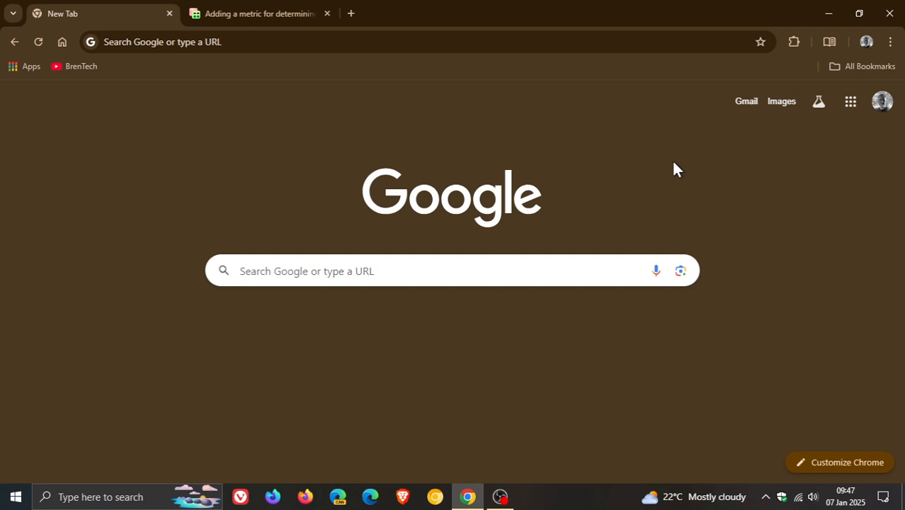
pyautogui.moveTo(602, 210)
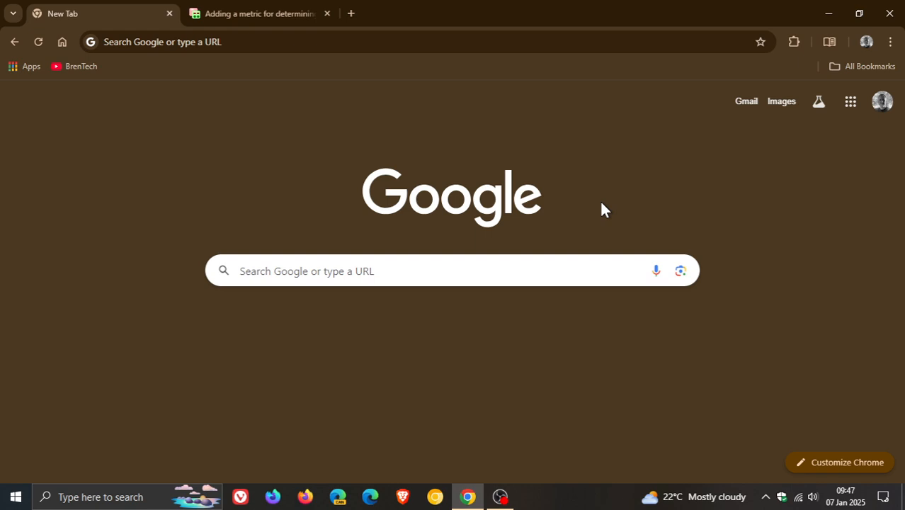
pyautogui.moveTo(578, 204)
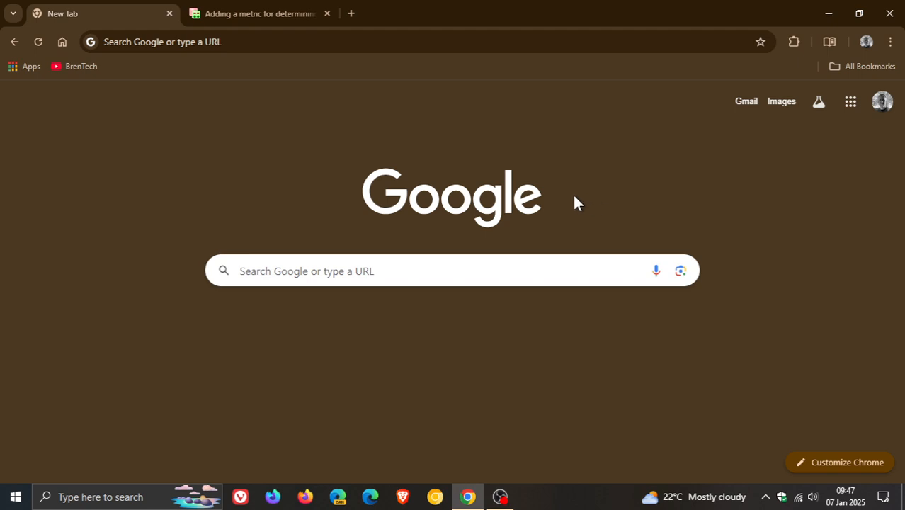
# Step: Show the Win11 upgrade eligibility Gerrit change and highlight its sentence about recording on Win10
pyautogui.click(257, 13)
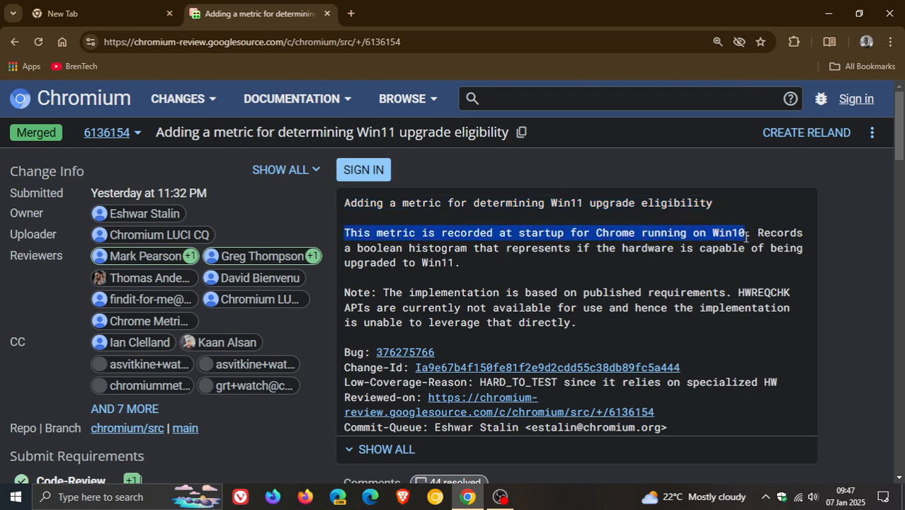
pyautogui.moveTo(748, 232); pyautogui.dragTo(813, 255)
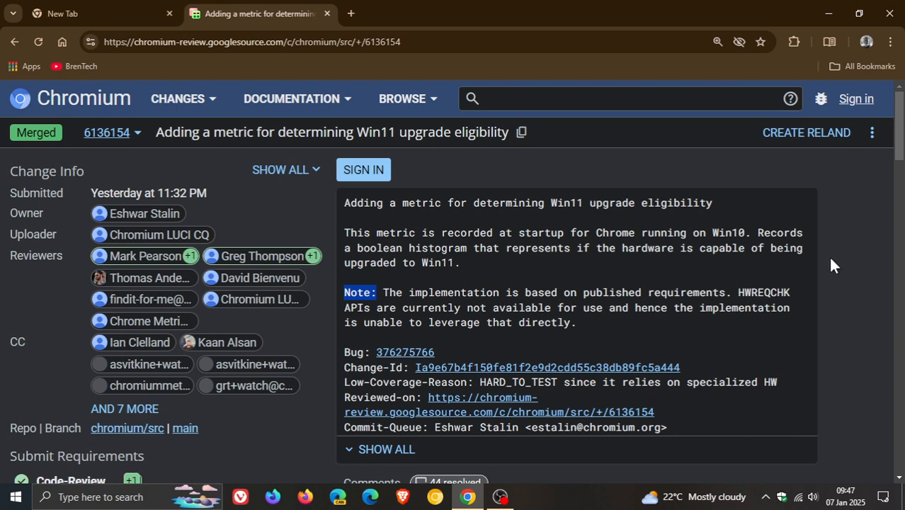
pyautogui.moveTo(810, 258)
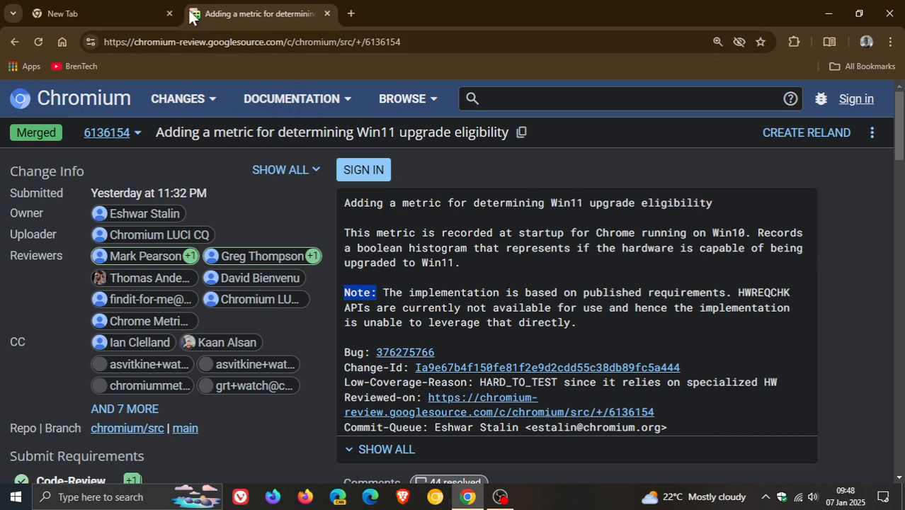
# Step: Return to the Google new tab page, leaving the Gerrit change in its tab
pyautogui.click(99, 13)
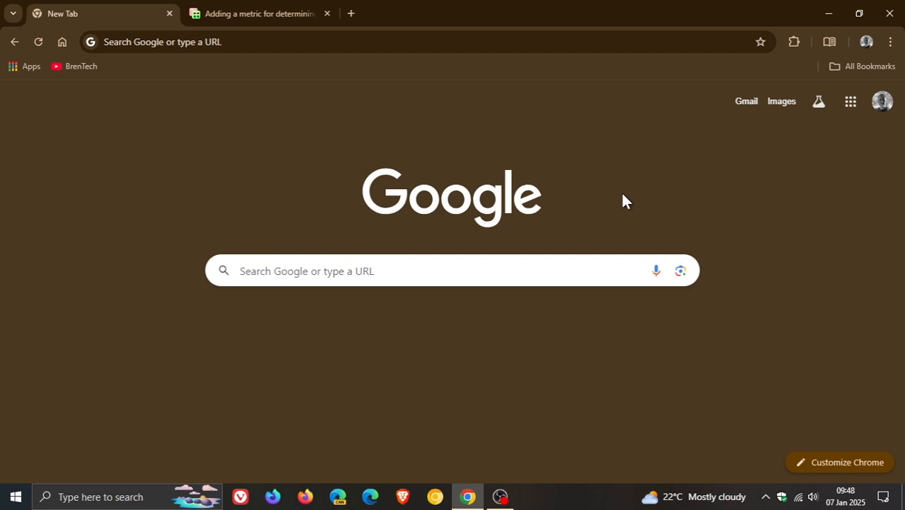
pyautogui.moveTo(622, 197)
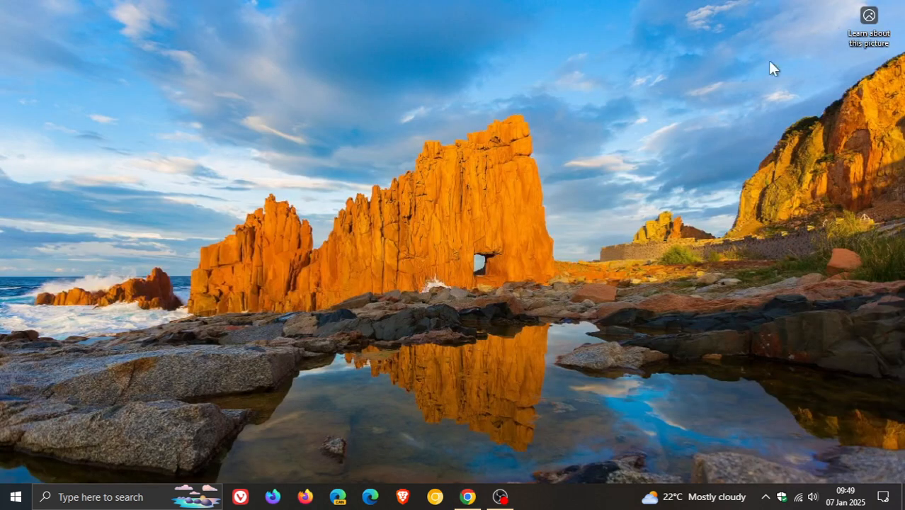
pyautogui.moveTo(615, 238)
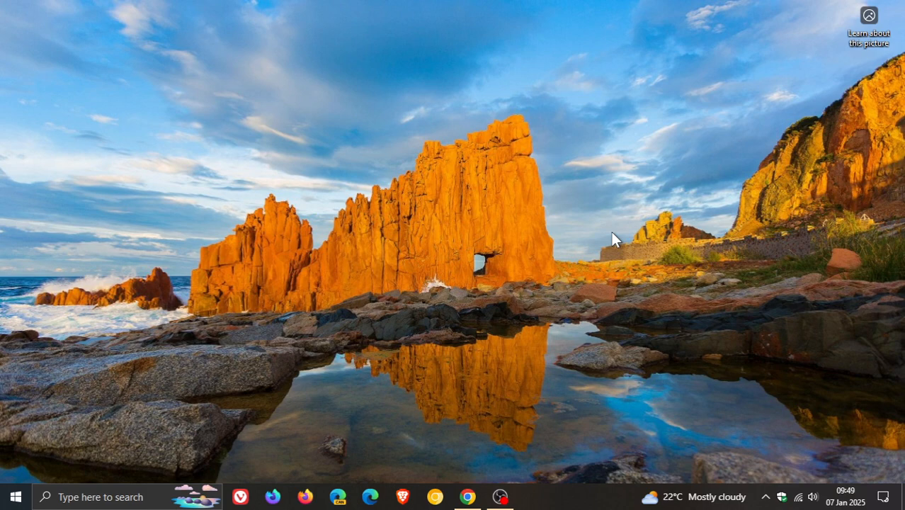
pyautogui.moveTo(552, 365)
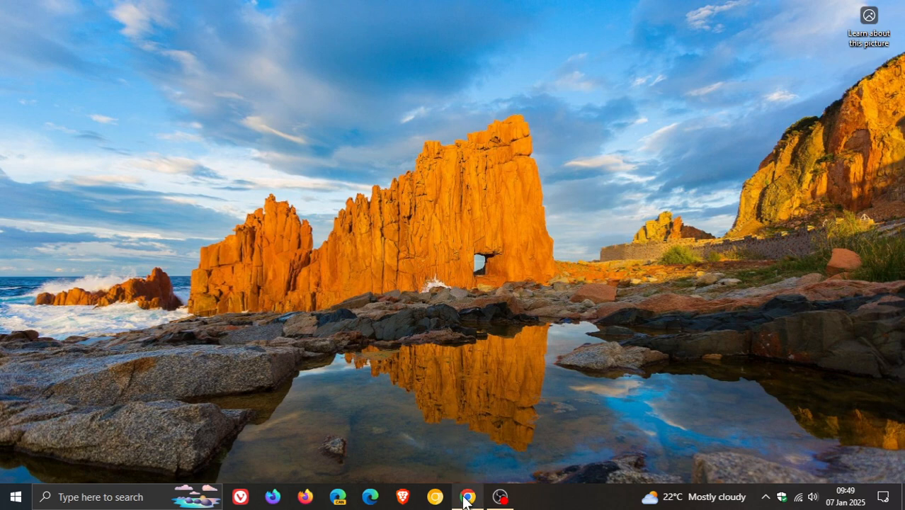
# Step: Restore the Chrome window from the taskbar onto the Google new tab page
pyautogui.click(467, 496)
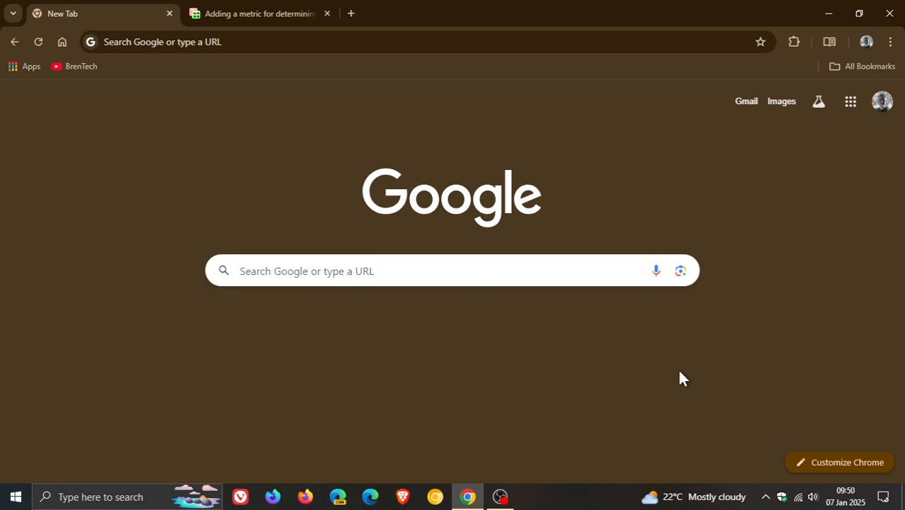
pyautogui.moveTo(828, 14)
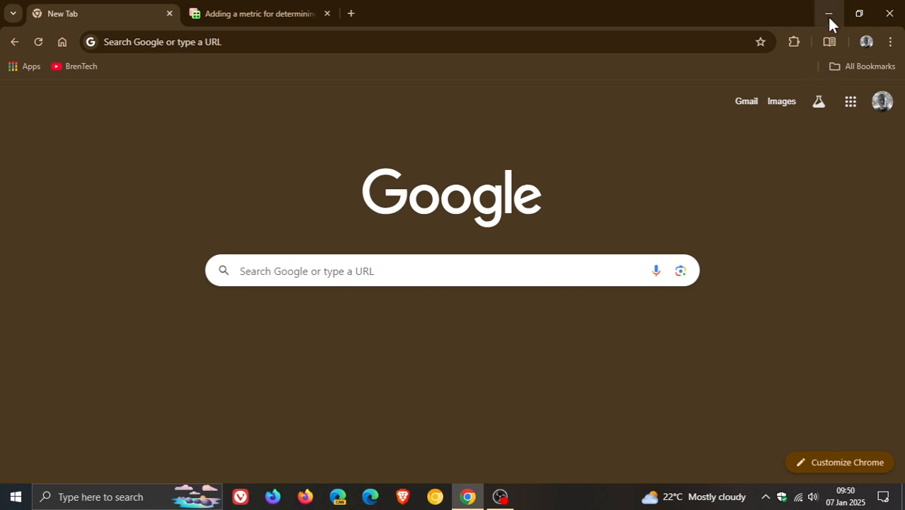
# Step: Minimize Chrome so only the Windows desktop and taskbar remain visible
pyautogui.click(831, 12)
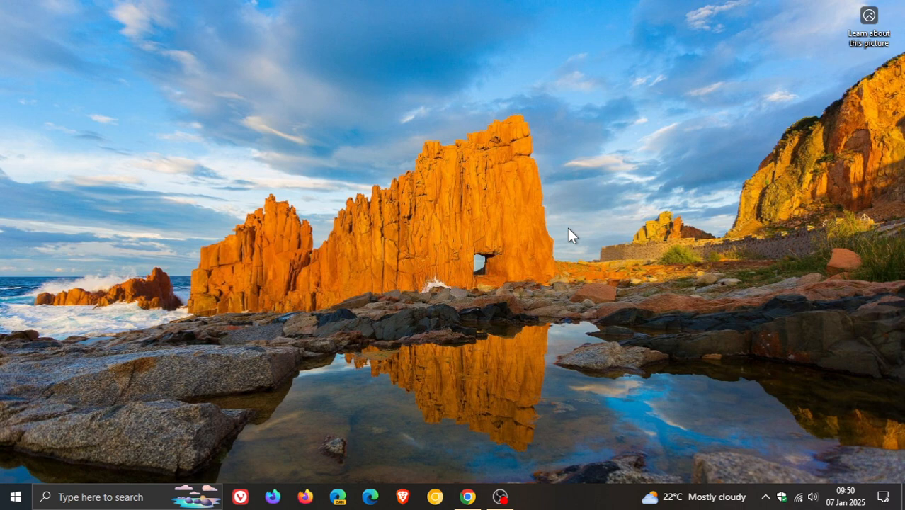
pyautogui.moveTo(660, 278)
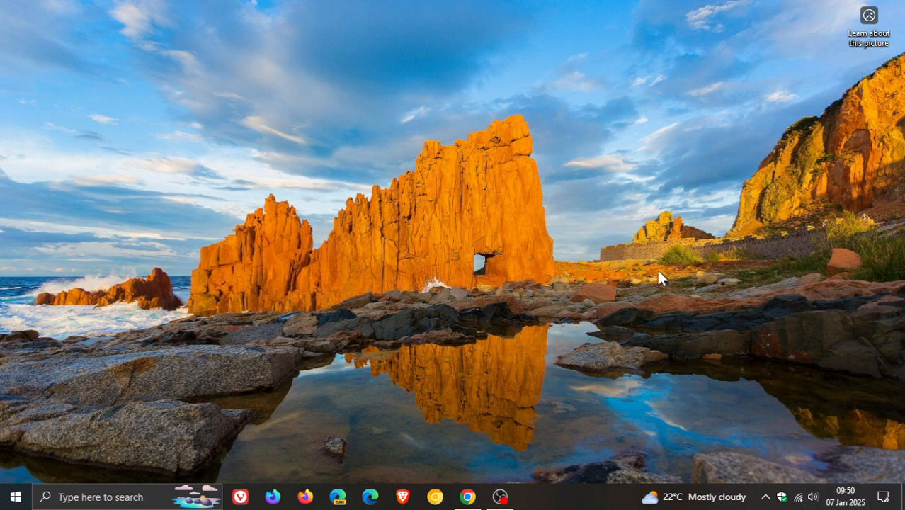
pyautogui.moveTo(659, 278)
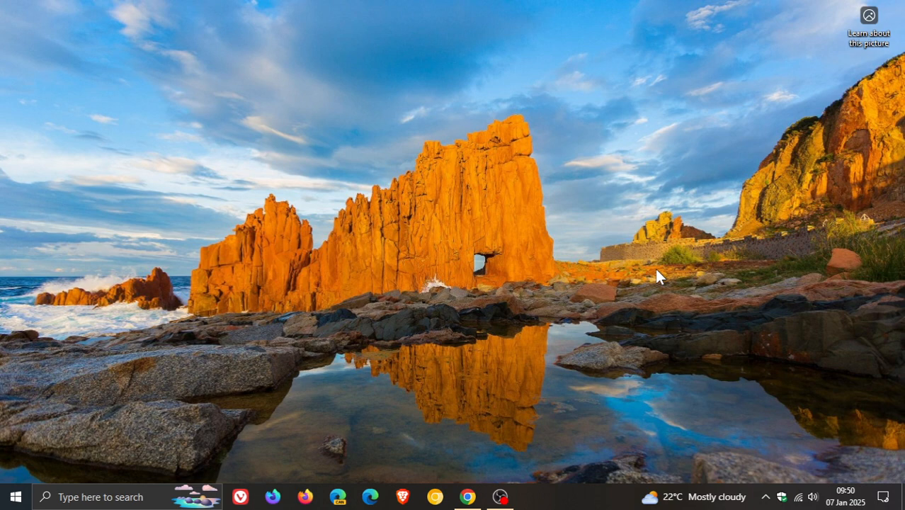